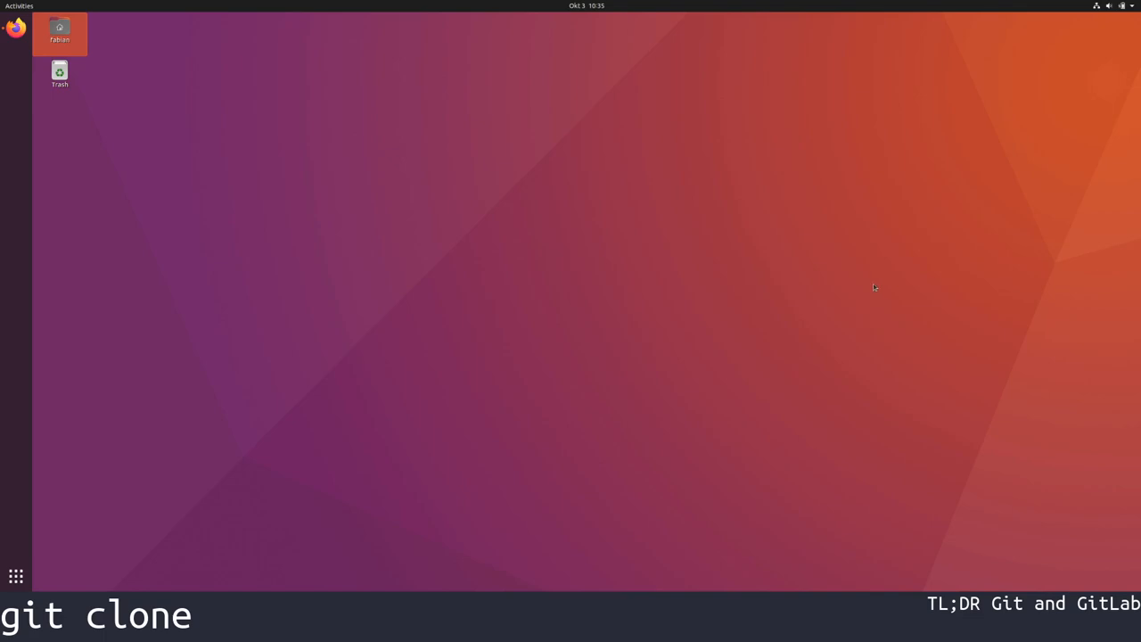
pyautogui.moveTo(839, 286)
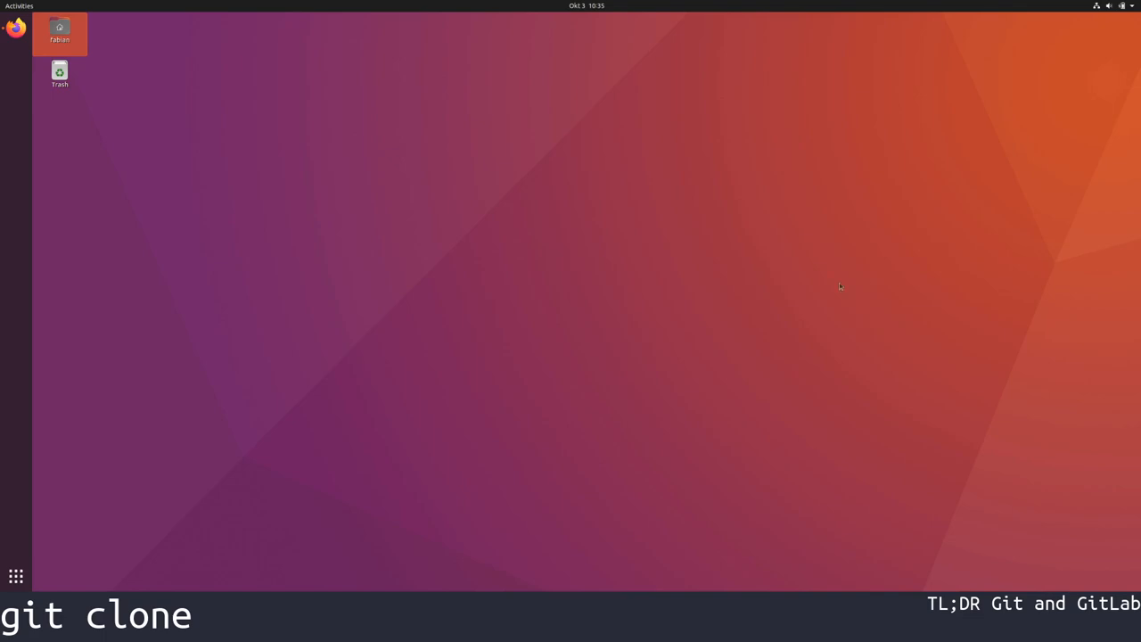
pyautogui.moveTo(272, 293)
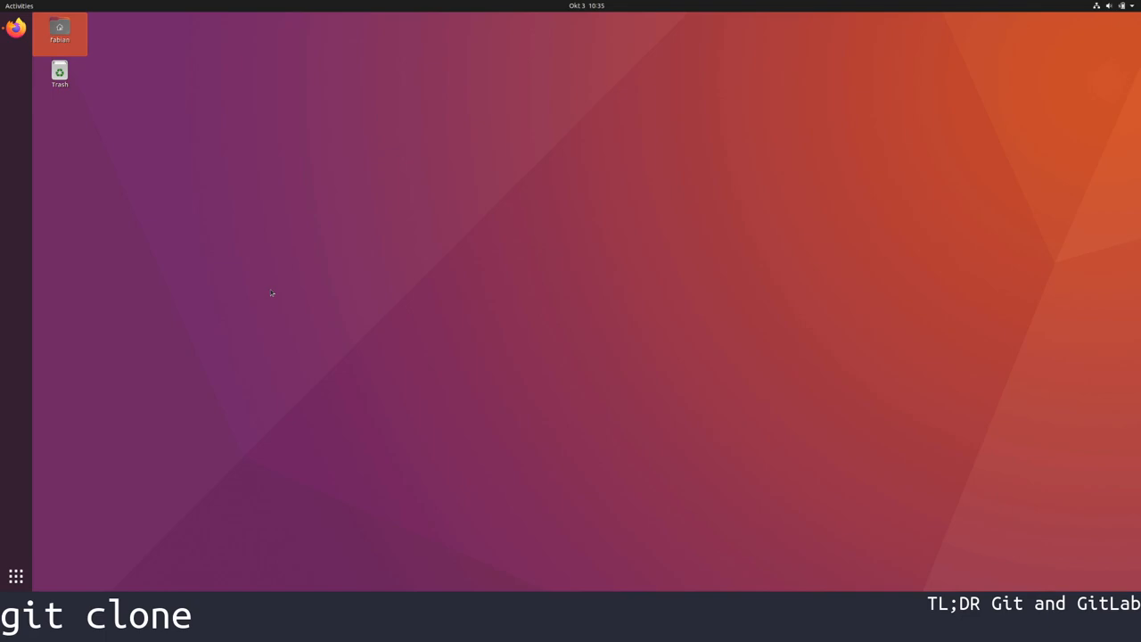
pyautogui.moveTo(9, 52)
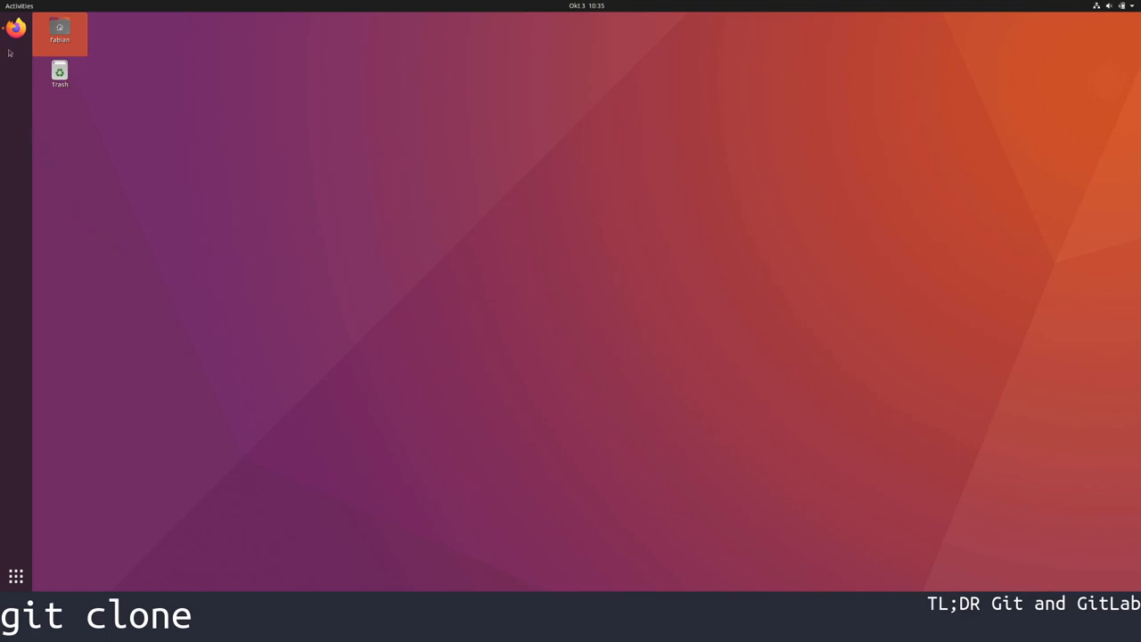
# - Launch Firefox on the gitlab-demo project and reveal its SSH and HTTPS clone URLs
pyautogui.click(15, 29)
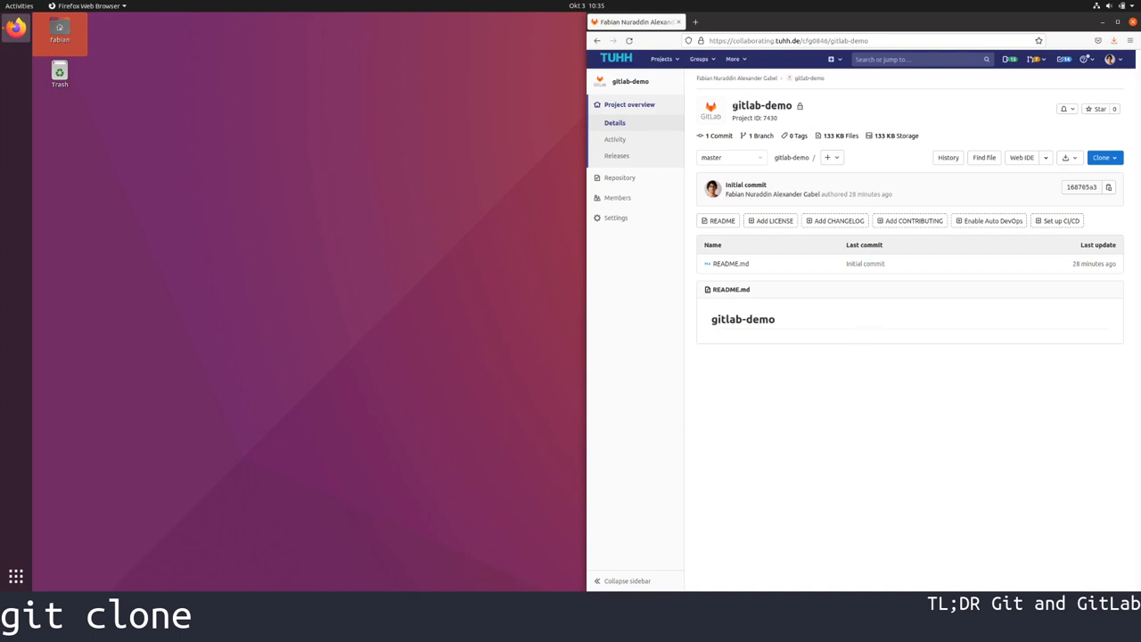
pyautogui.moveTo(1064, 289)
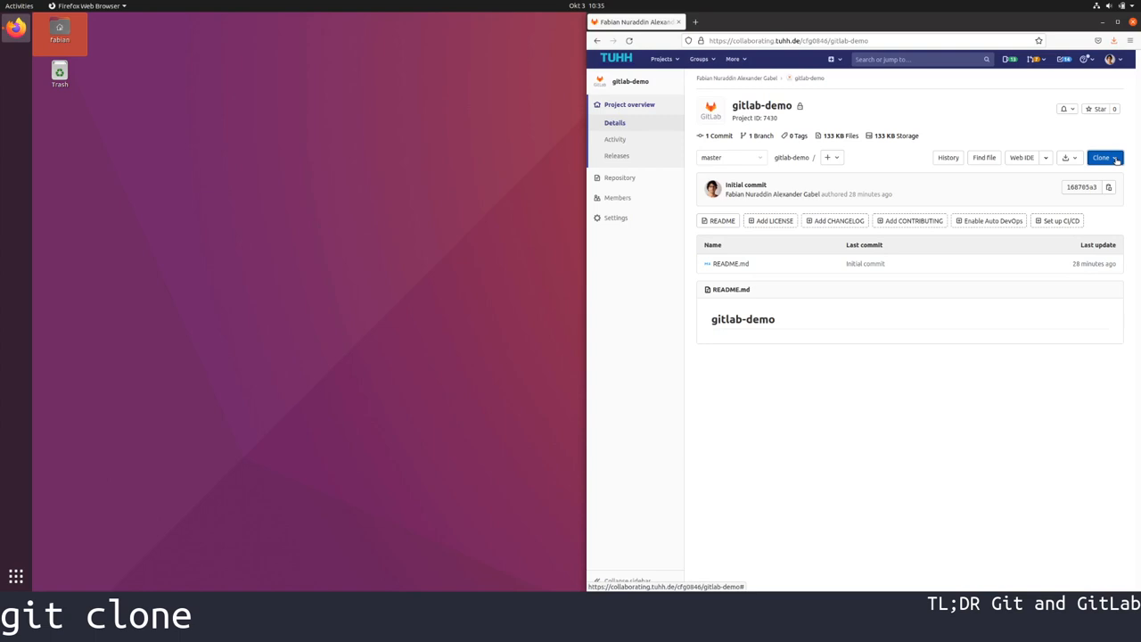
pyautogui.click(1103, 158)
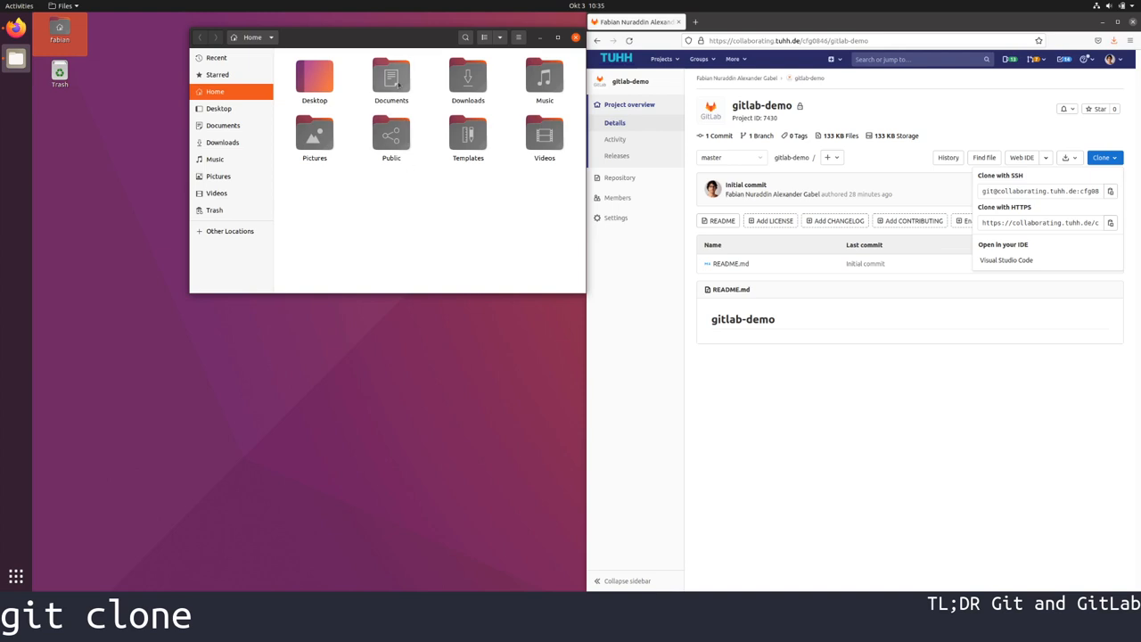
# - Enter the Documents folder in Files and open a terminal there
pyautogui.doubleClick(391, 75)
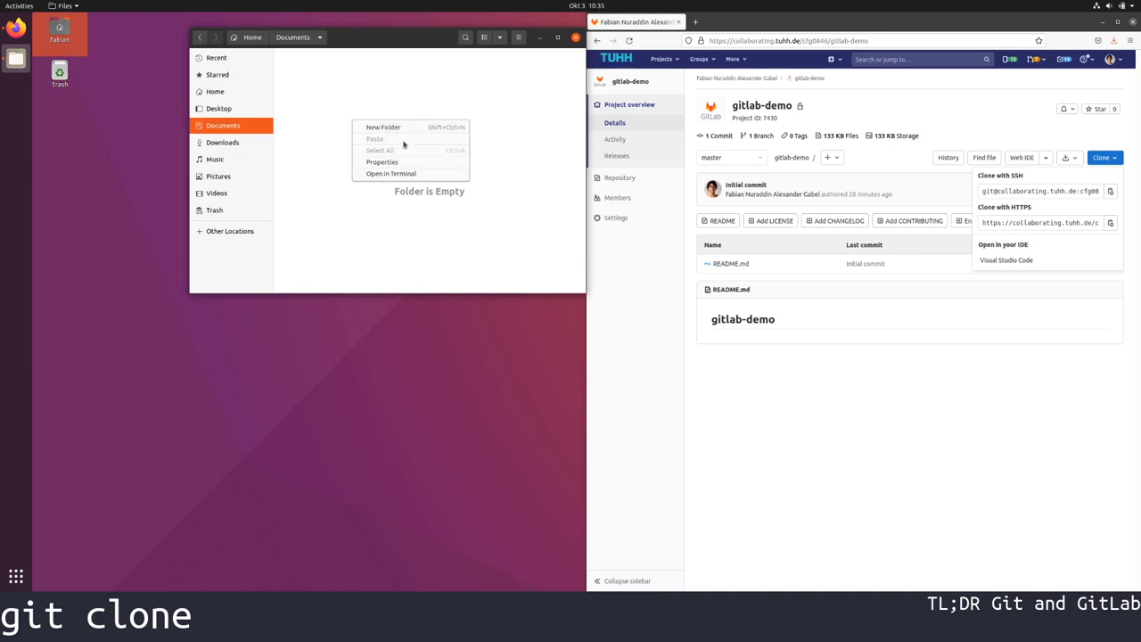
pyautogui.click(390, 173)
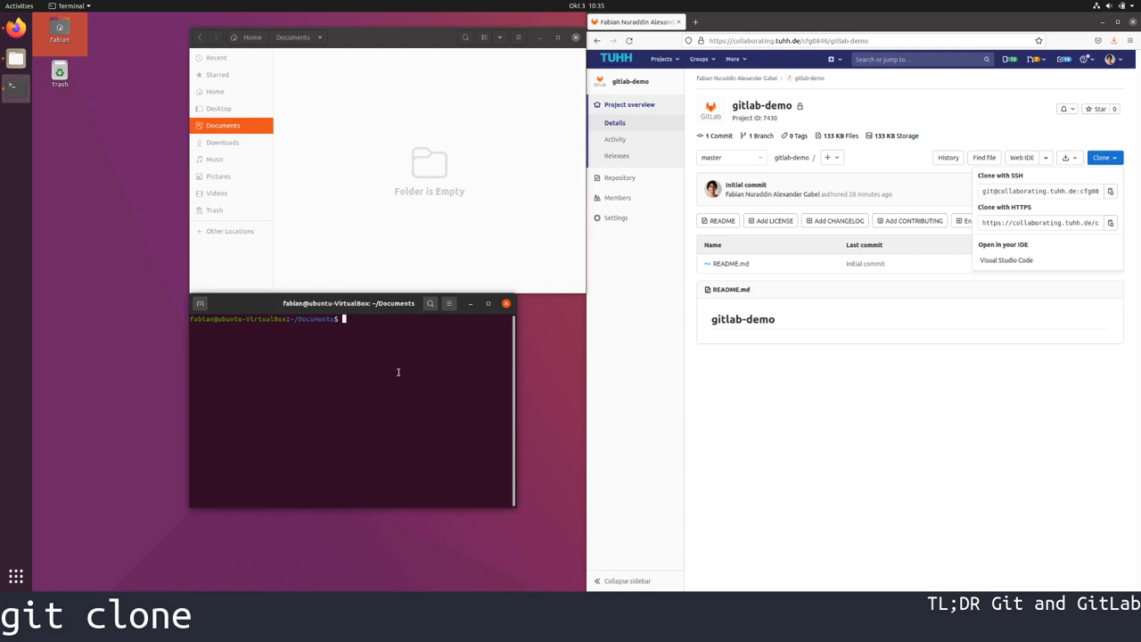
pyautogui.write('git cl')
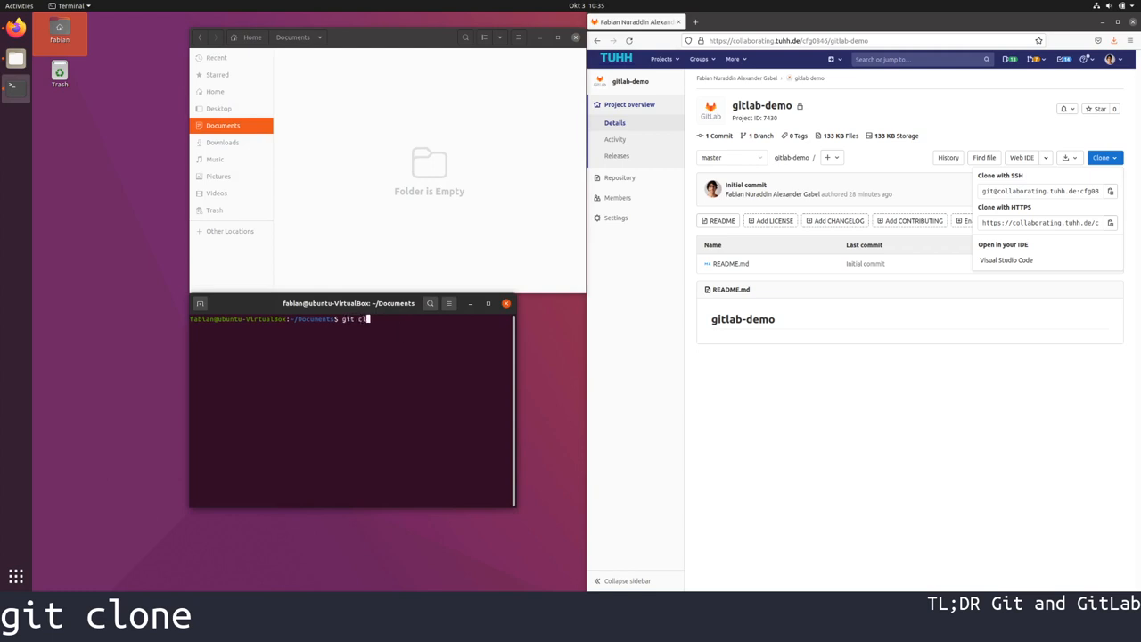
pyautogui.write('one')
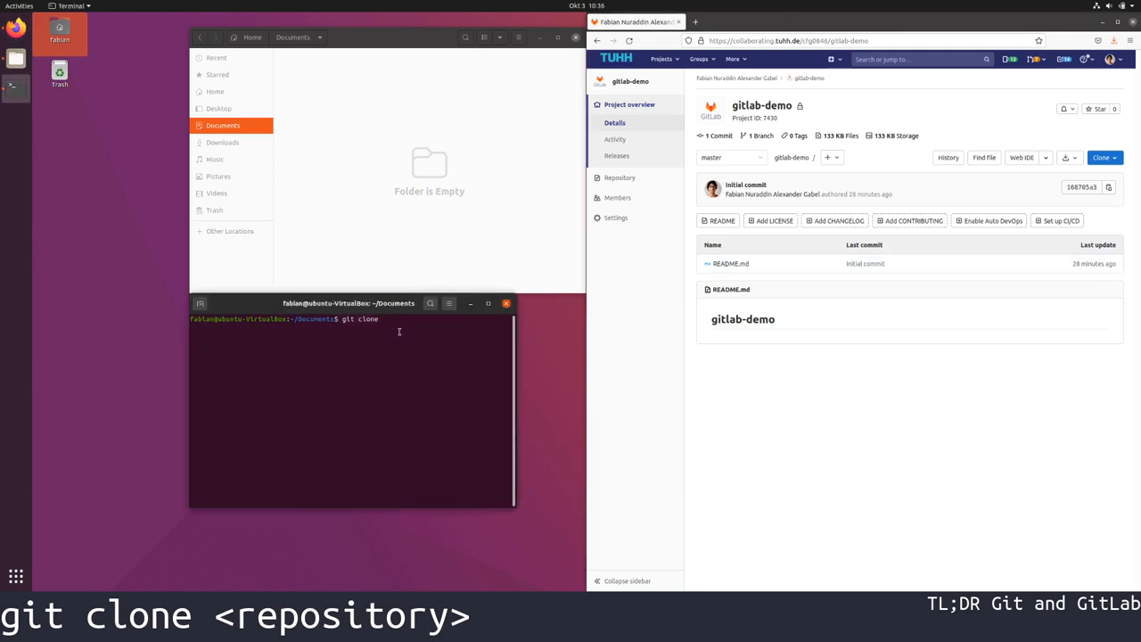
pyautogui.write('git@collaborating.tuhh.de:cfg0846/gitlab-demo.git')
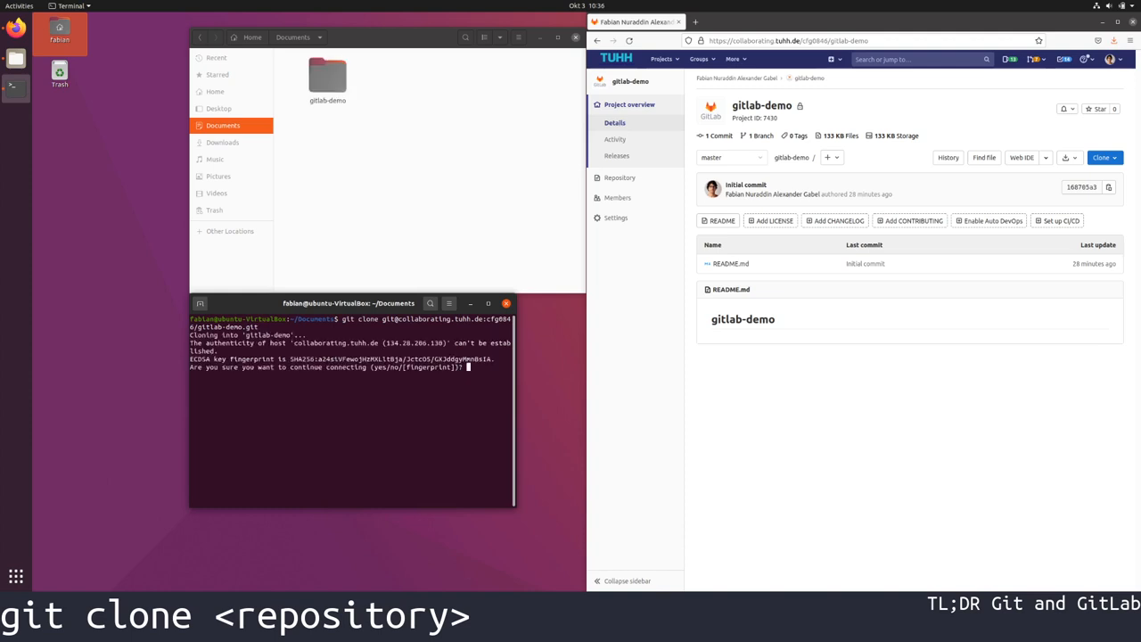
# - Answer 'yes' to trust the GitLab host so the gitlab-demo clone completes
pyautogui.write('yes')
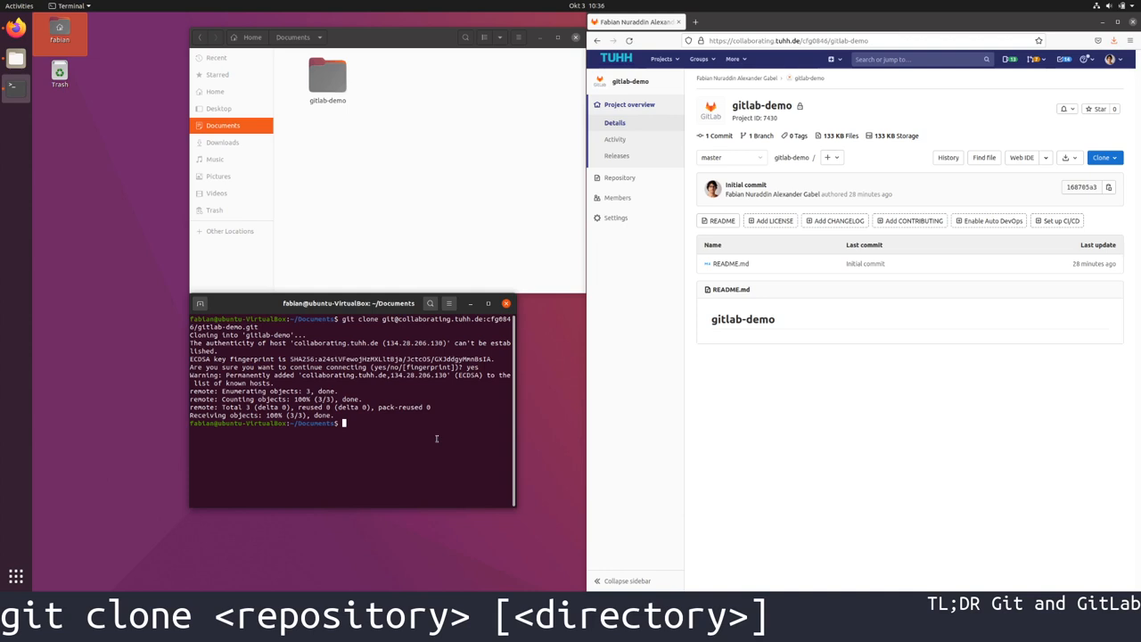
pyautogui.write('git clone')
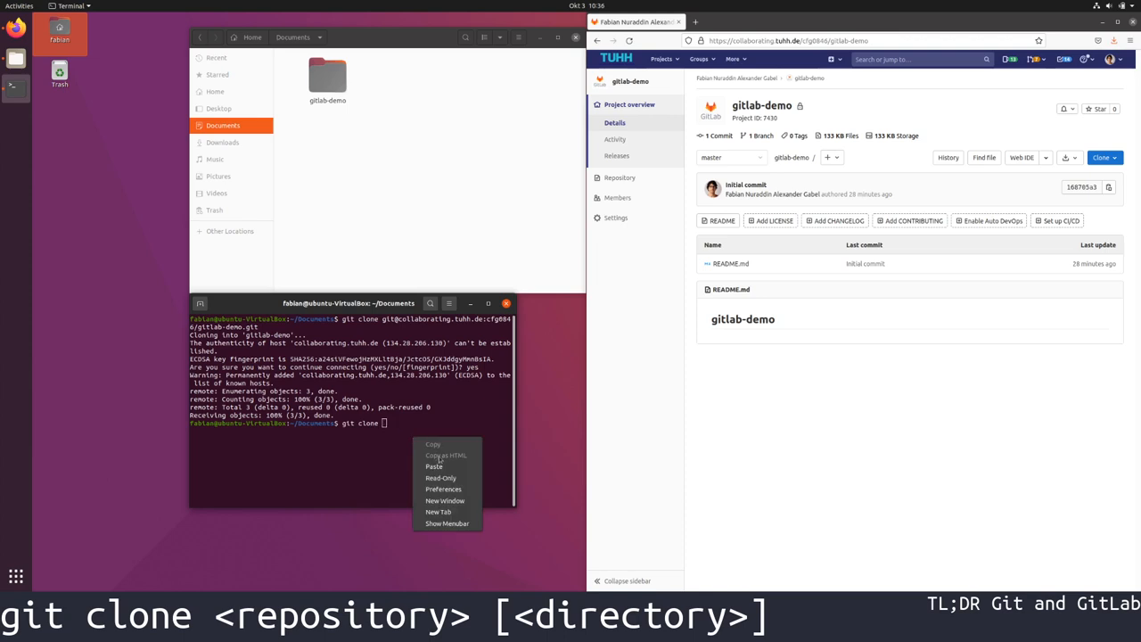
# - Clone the pasted SSH URL again into a folder named my-repository
pyautogui.click(433, 466)
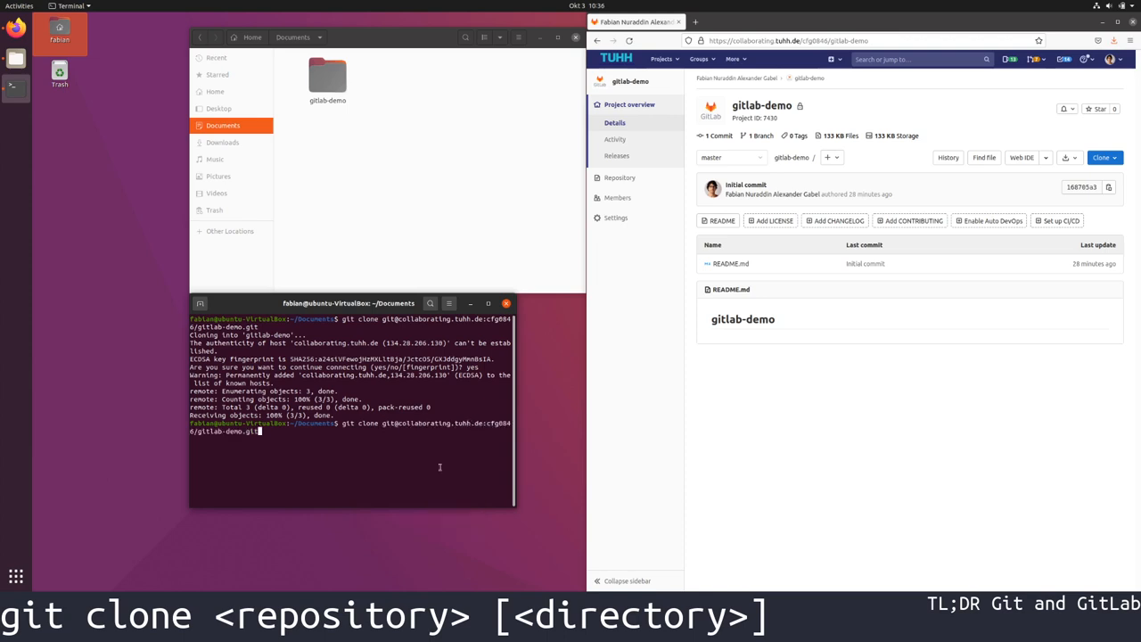
pyautogui.write('my-repository')
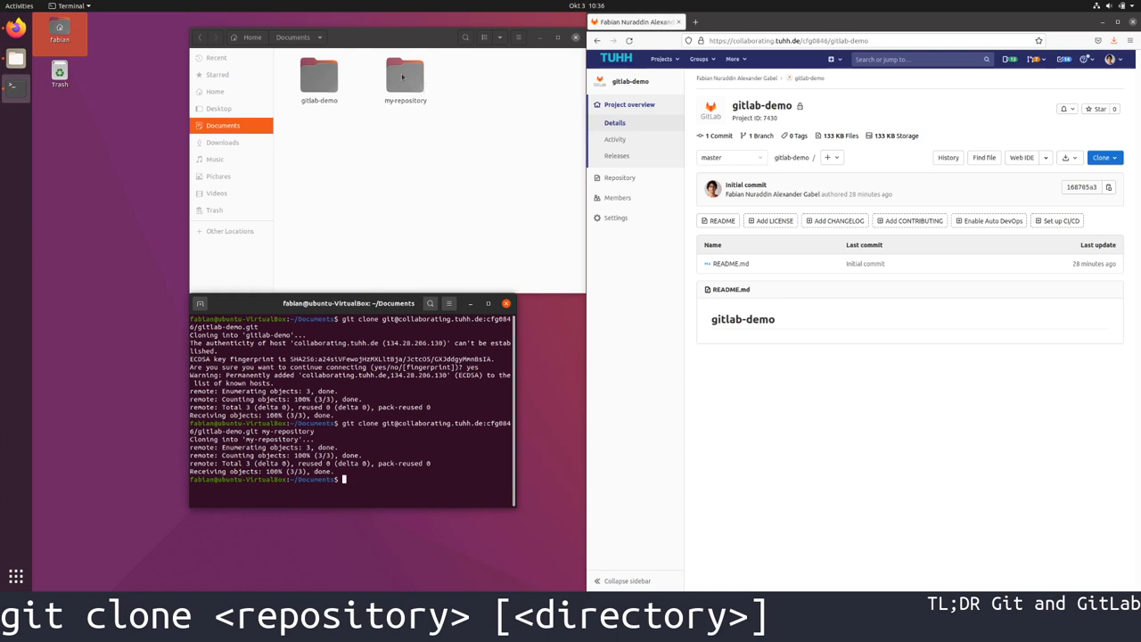
pyautogui.moveTo(425, 107)
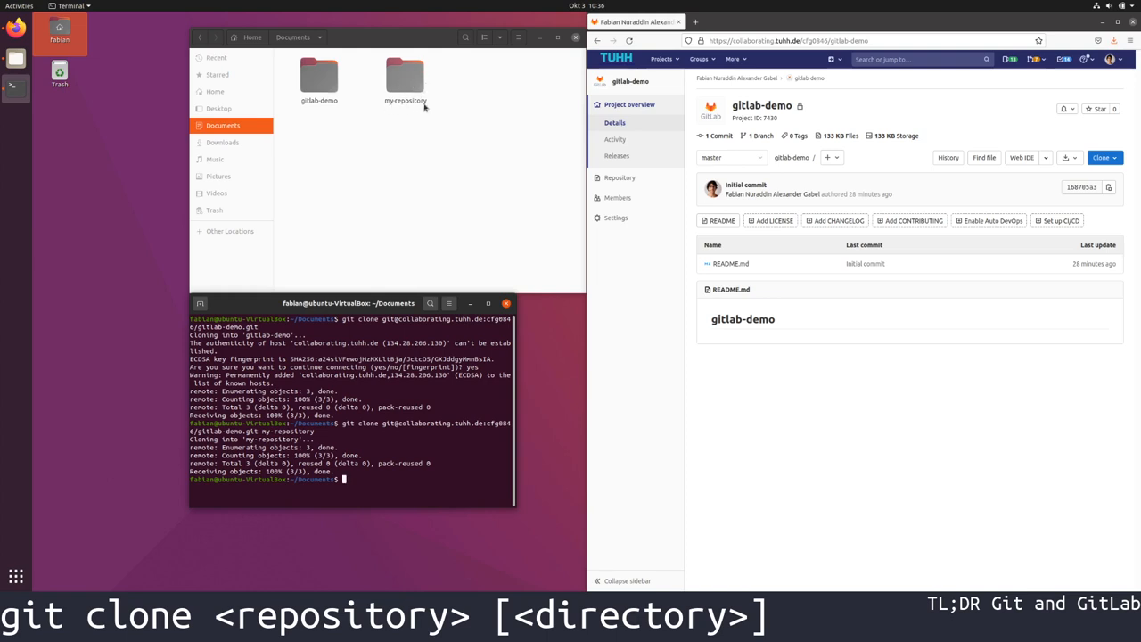